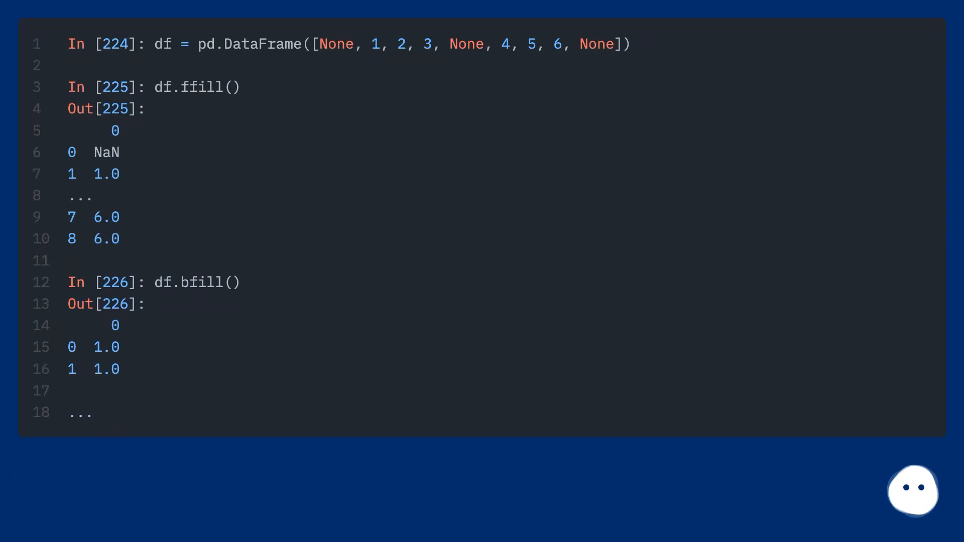
scroll("down", 3)
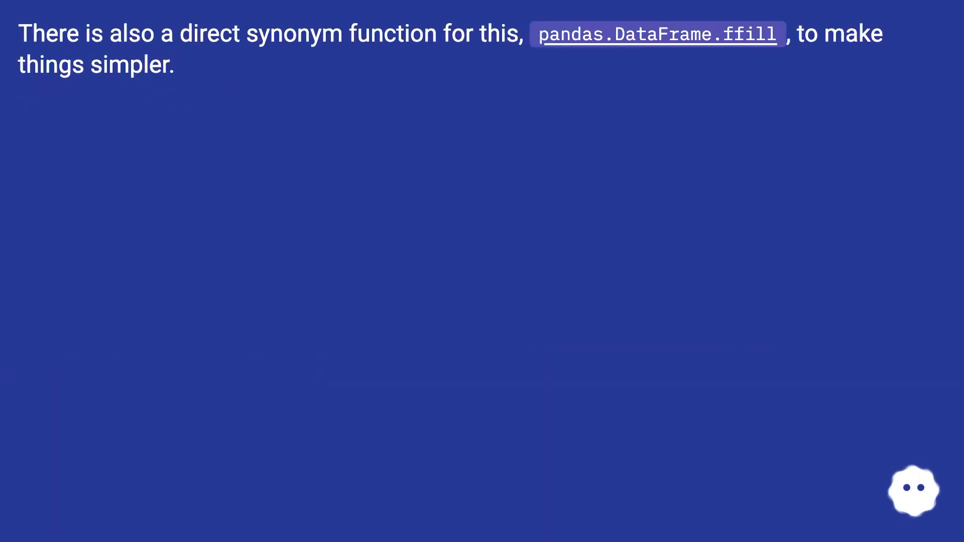
key("Right")
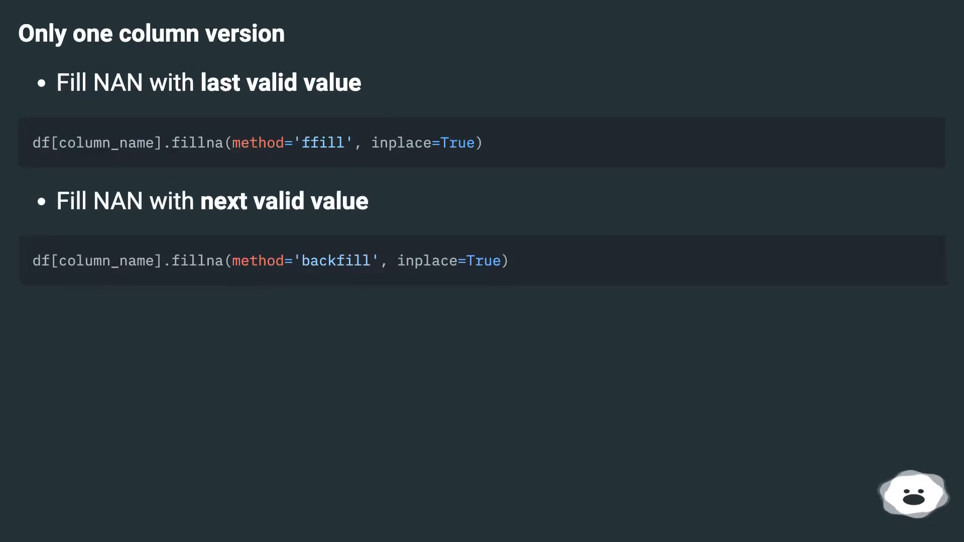